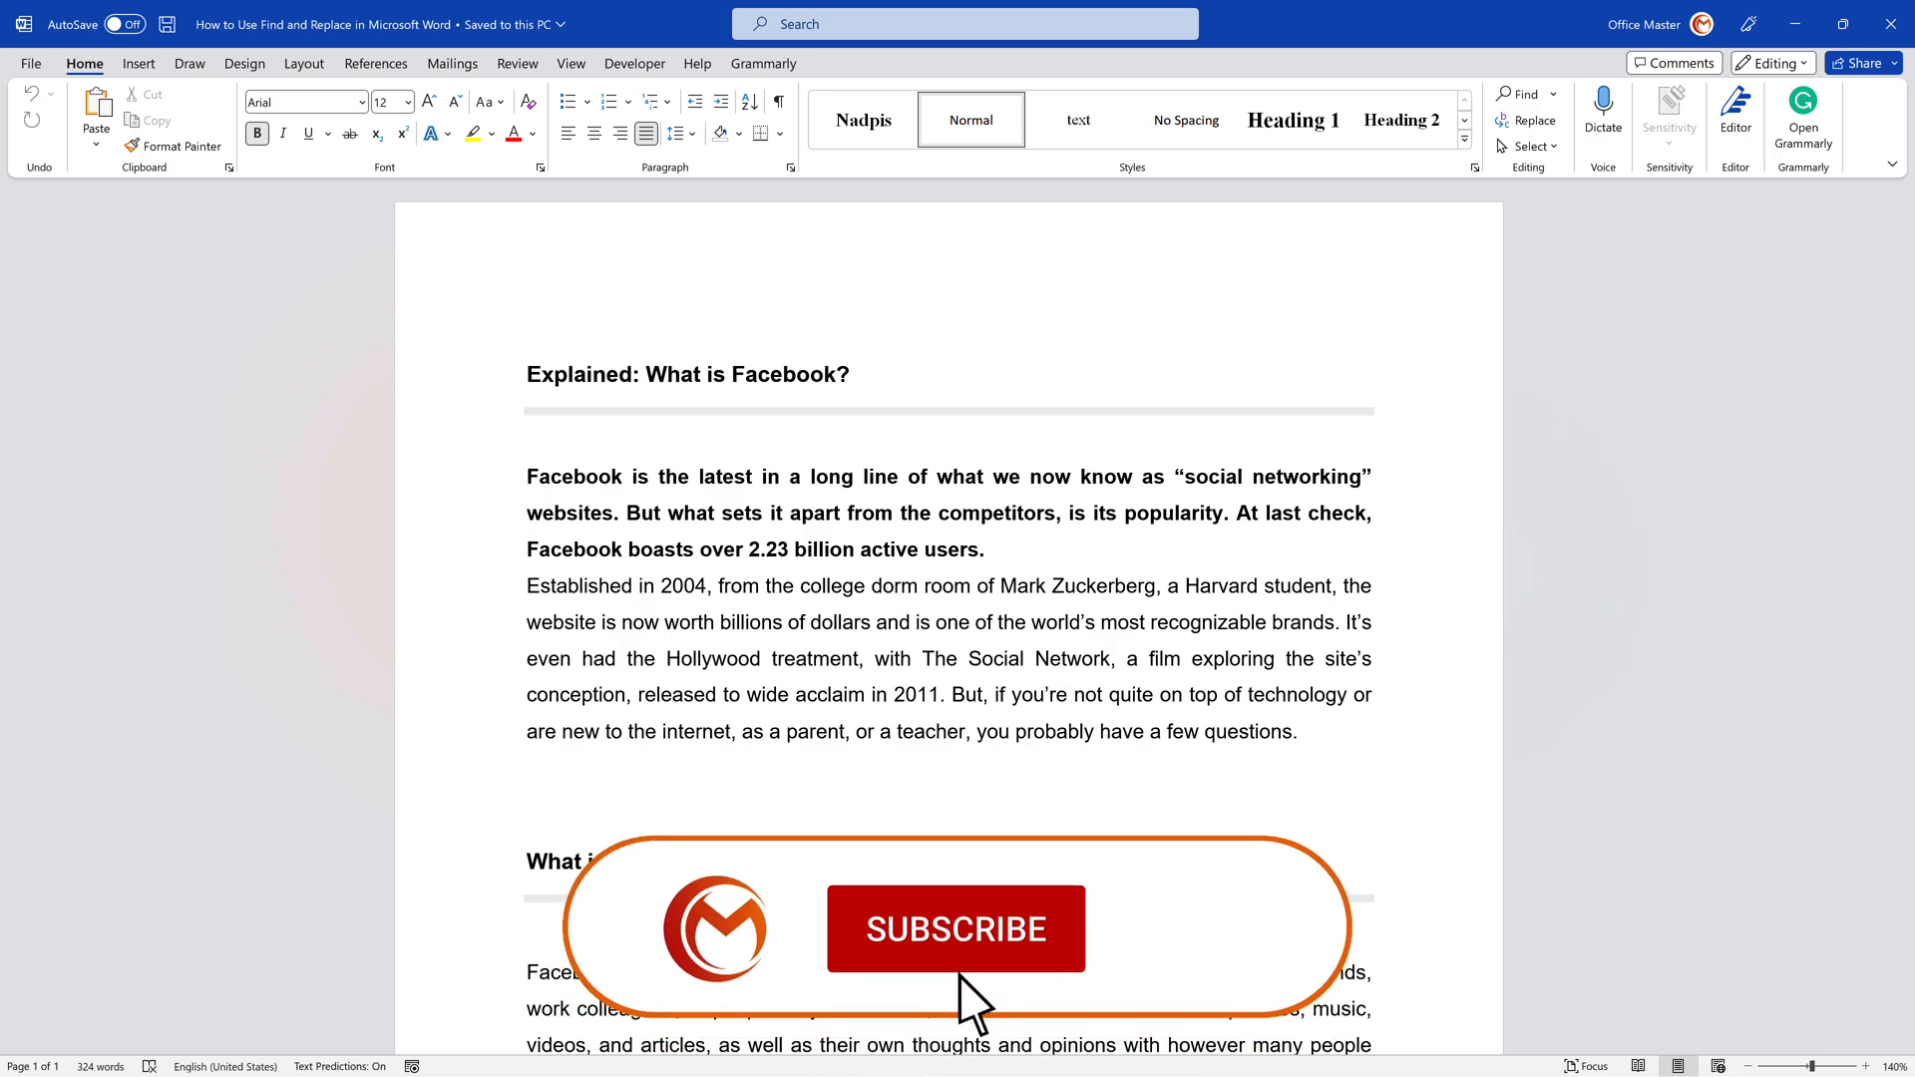
- Open the Replace dialog from the Home tab's Editing group
click(956, 929)
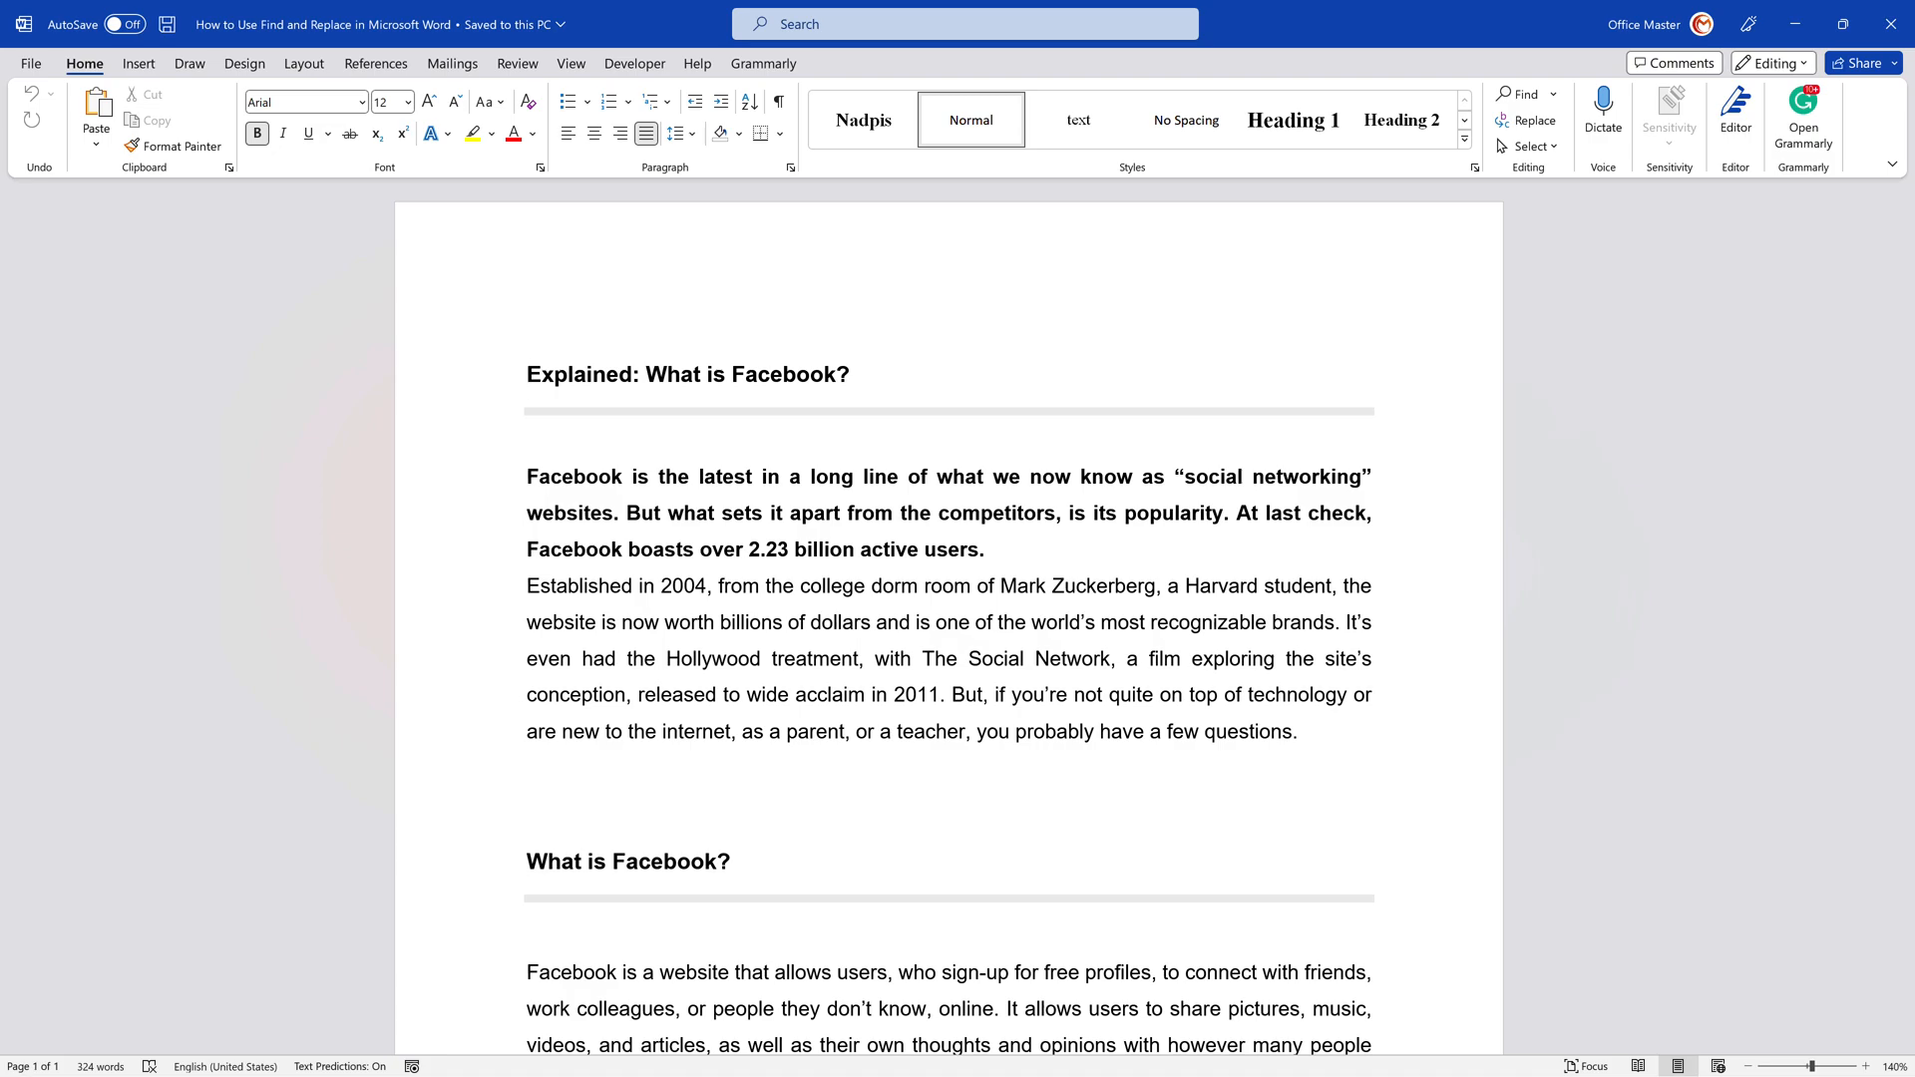
click(527, 374)
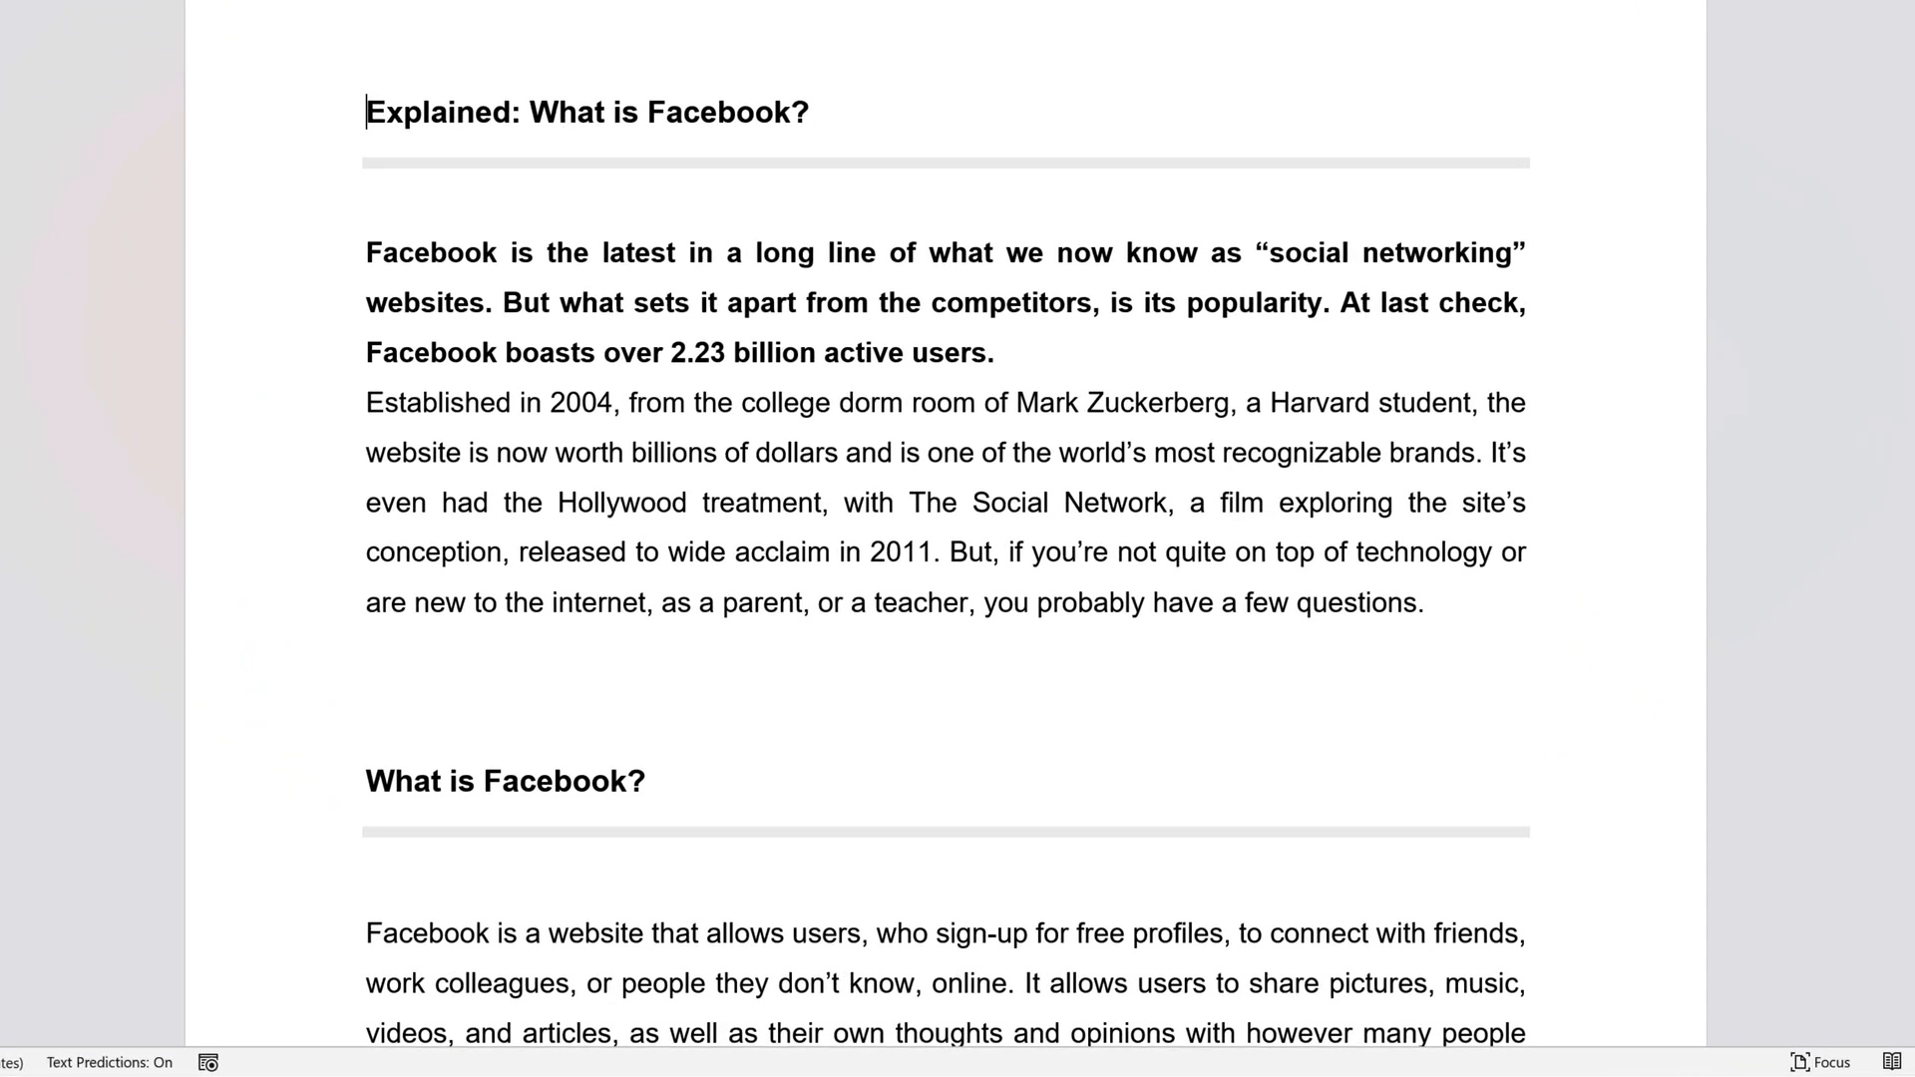
scroll(up, 3)
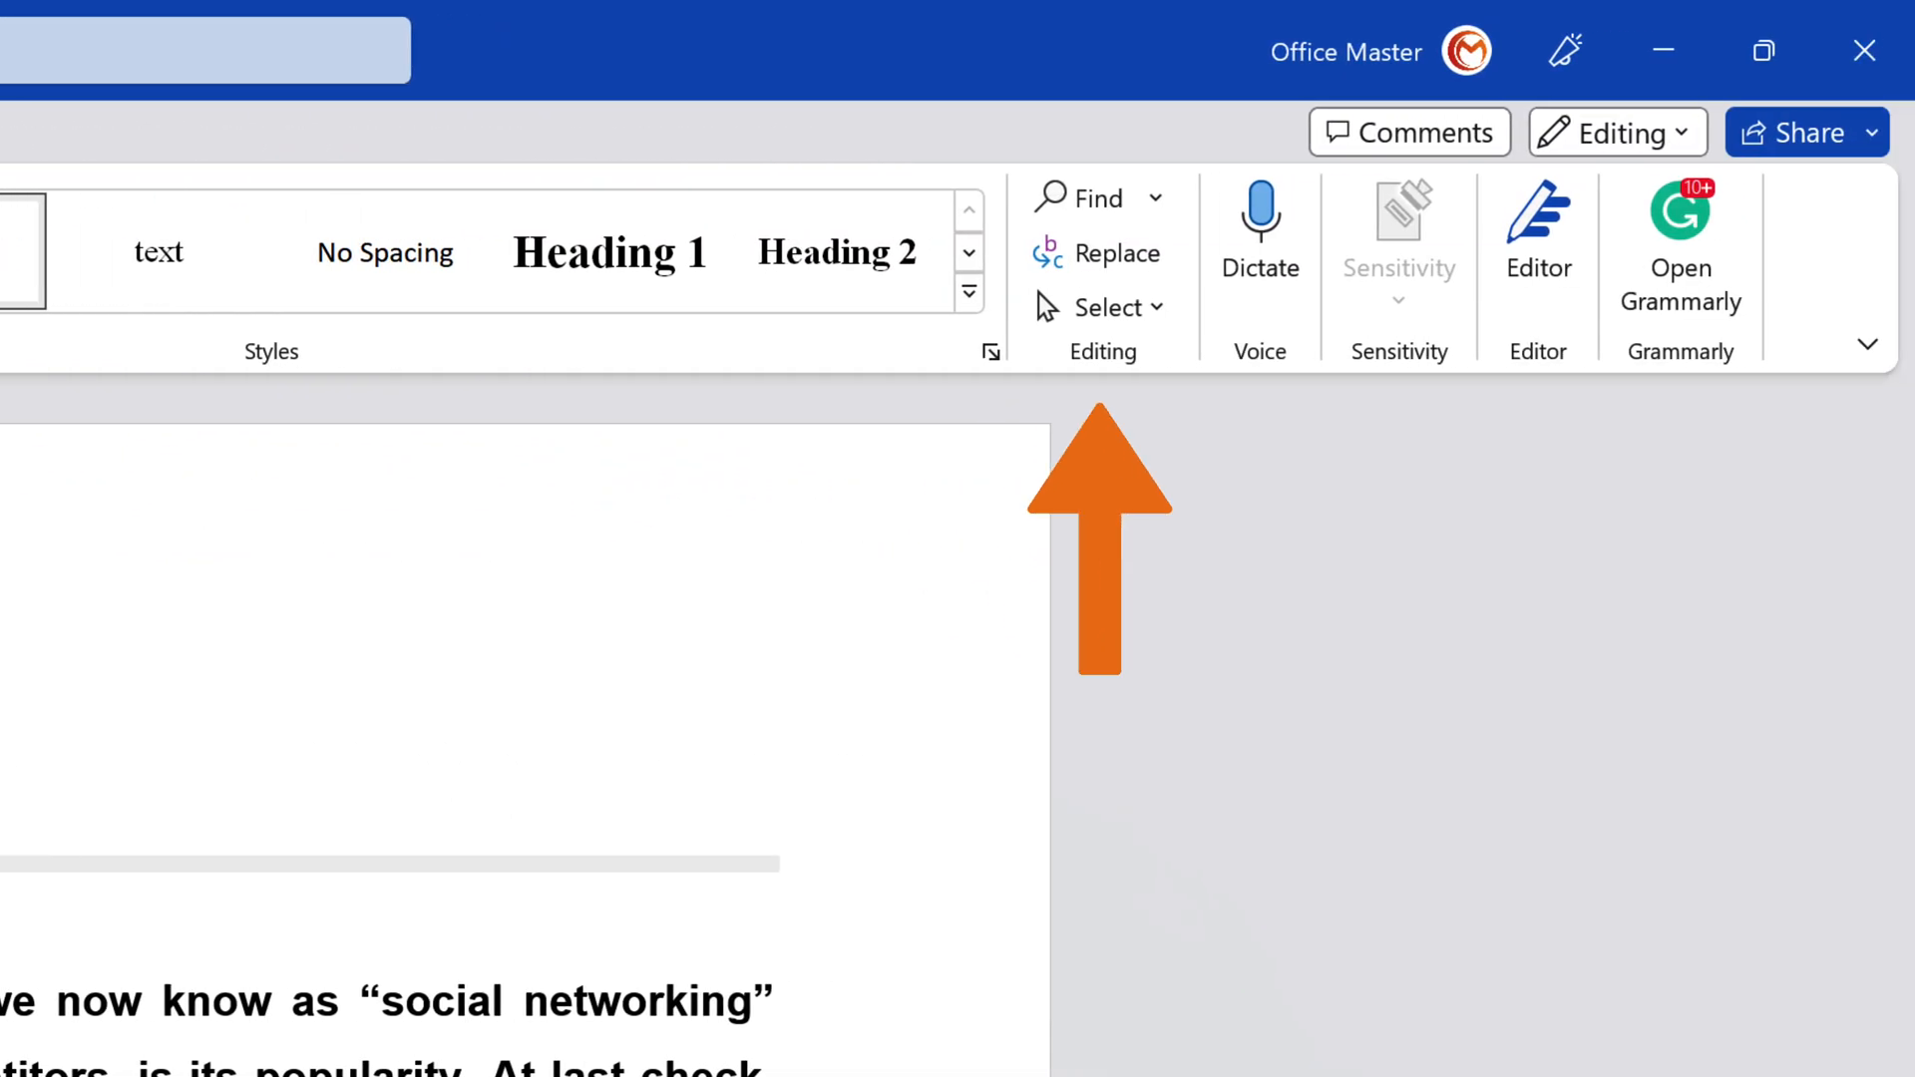
mouse_move(1103, 254)
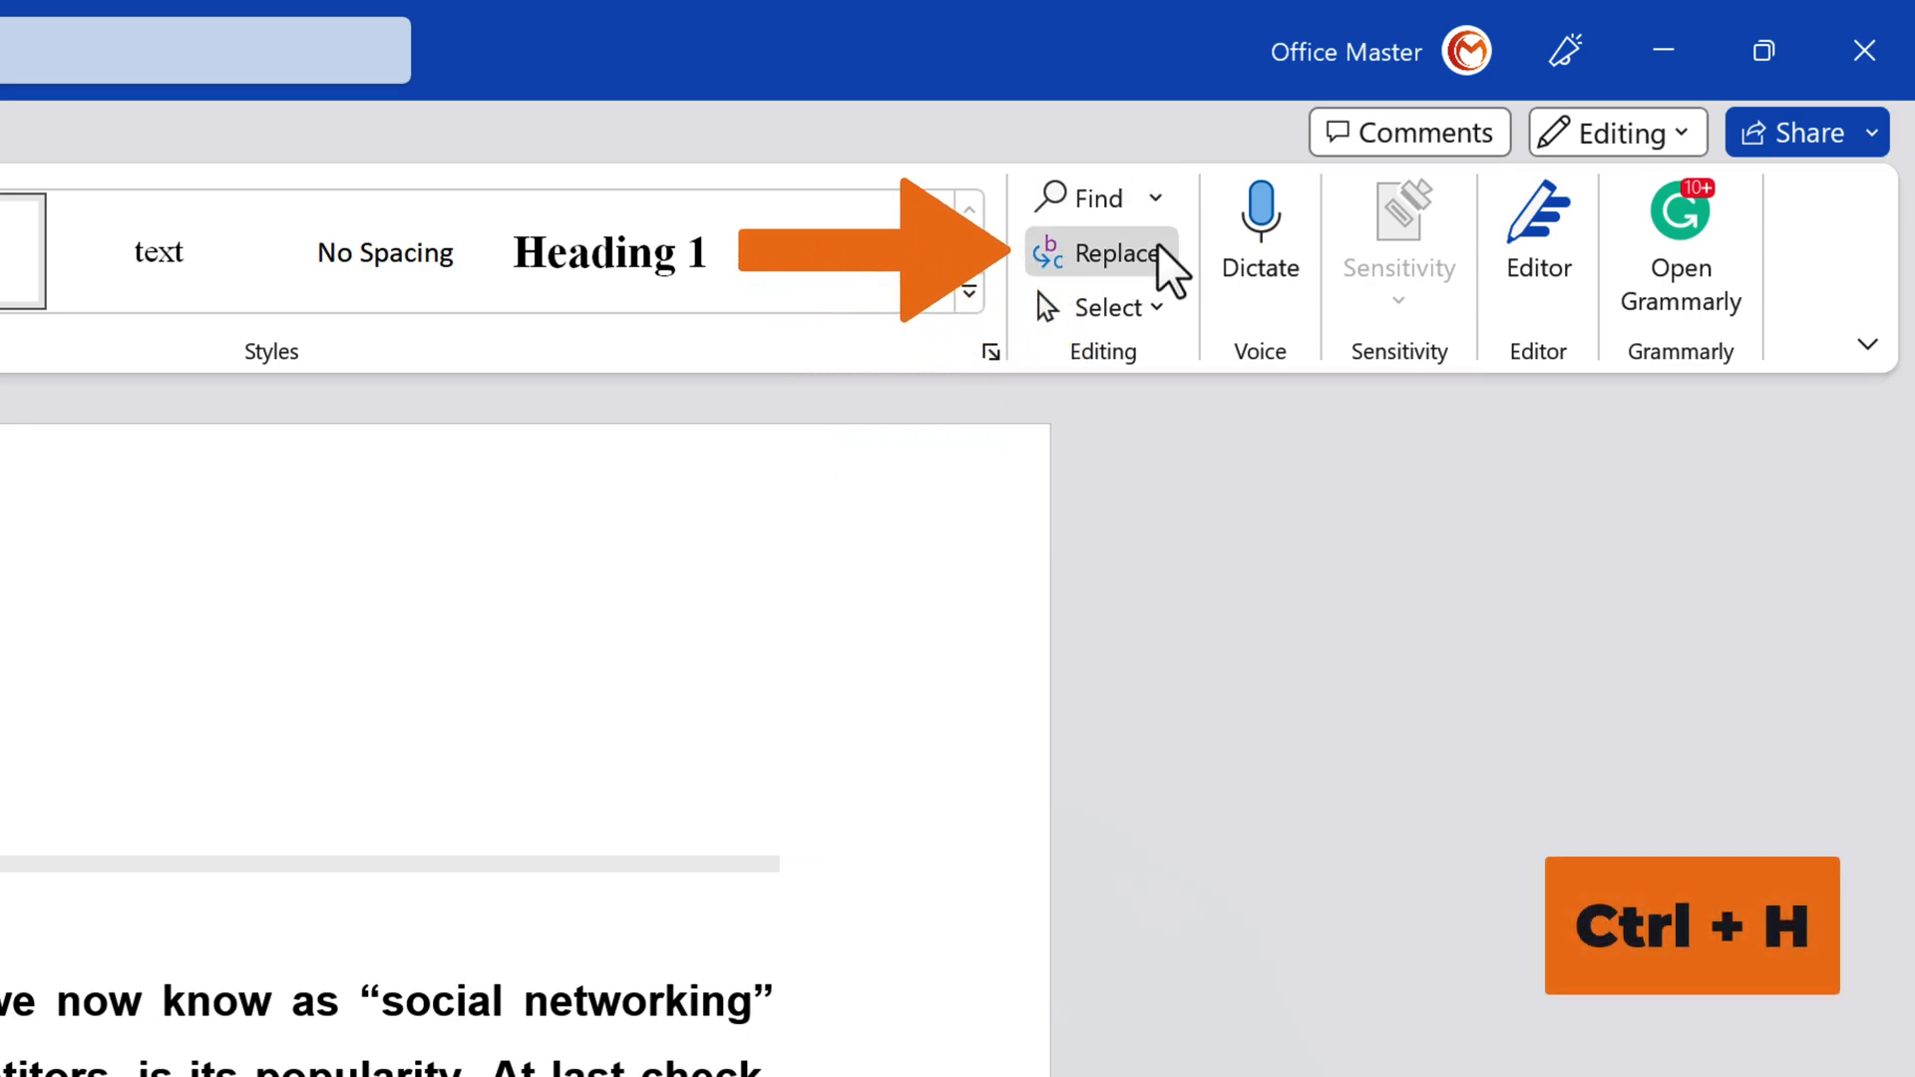
click(1101, 252)
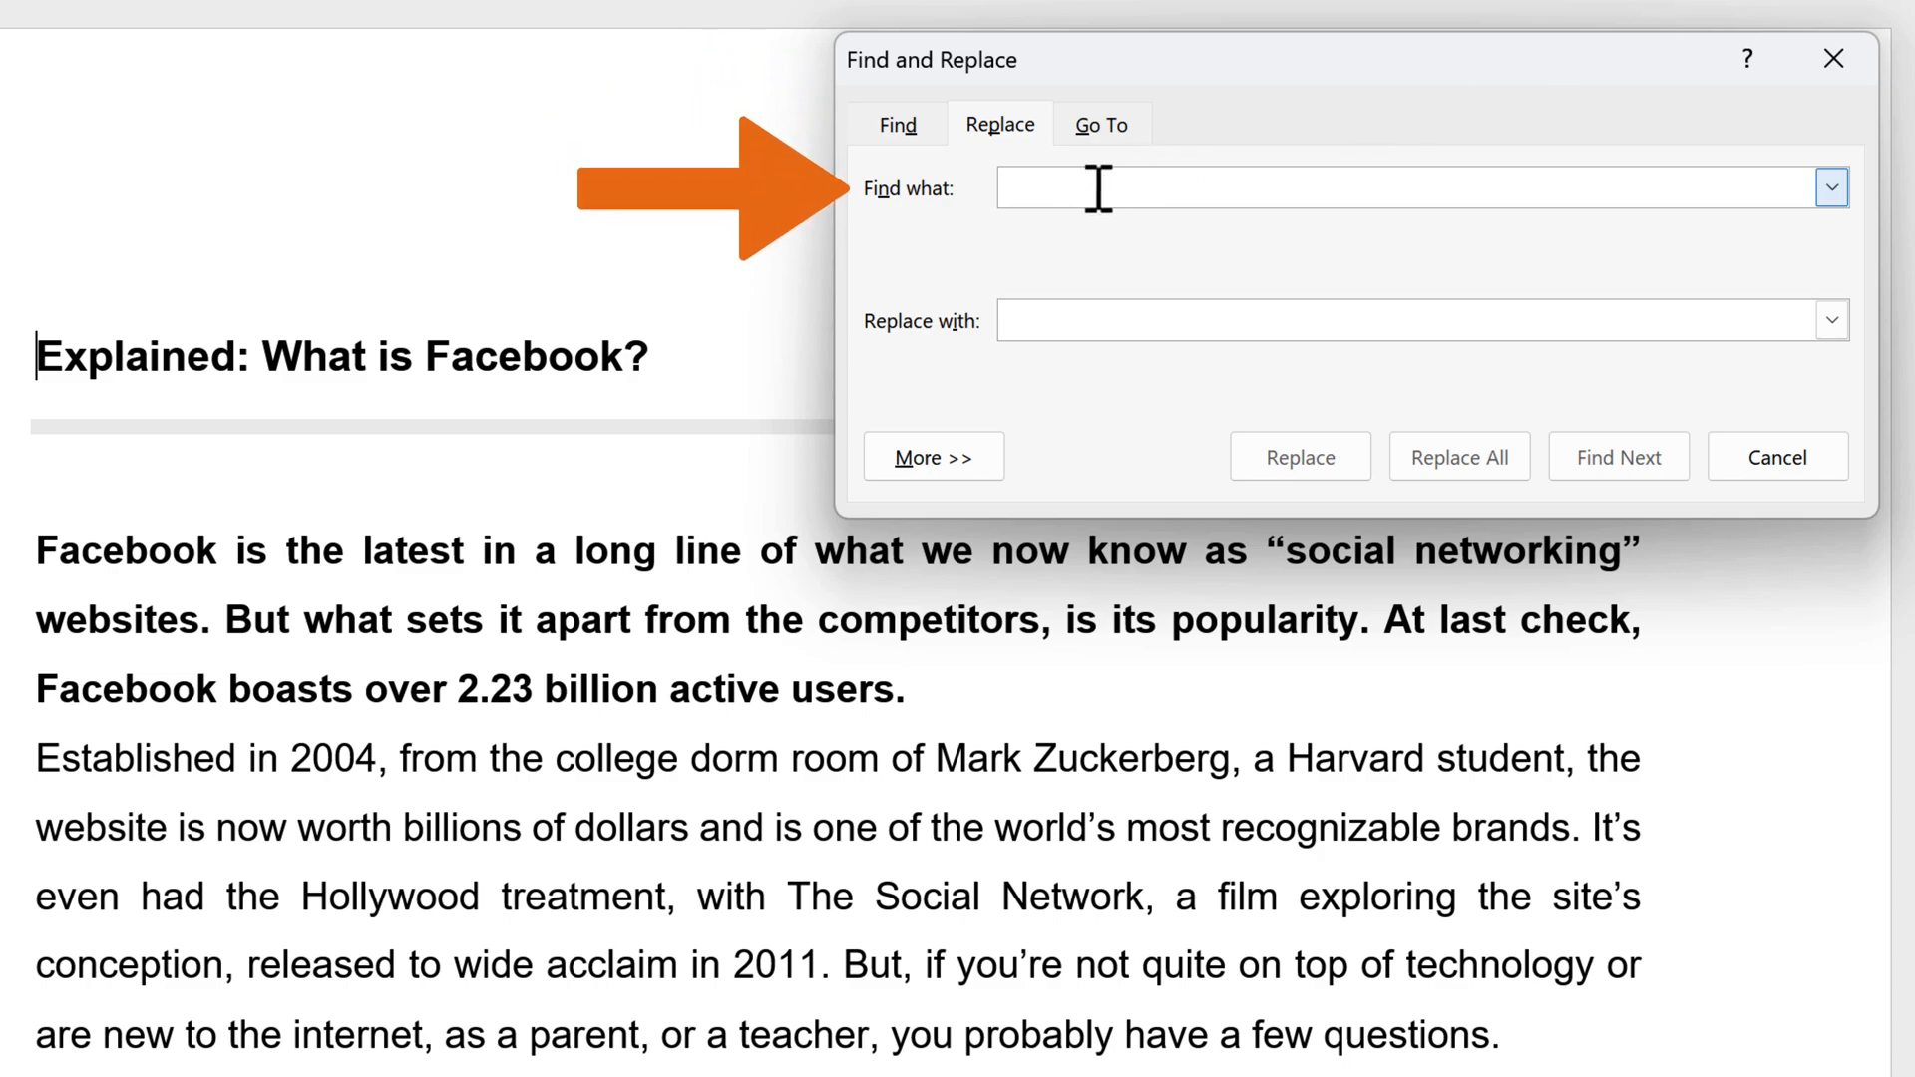
- Replace all occurrences of 'Facebook' with 'Meta' across the article (8 replacements)
text(Faceb)
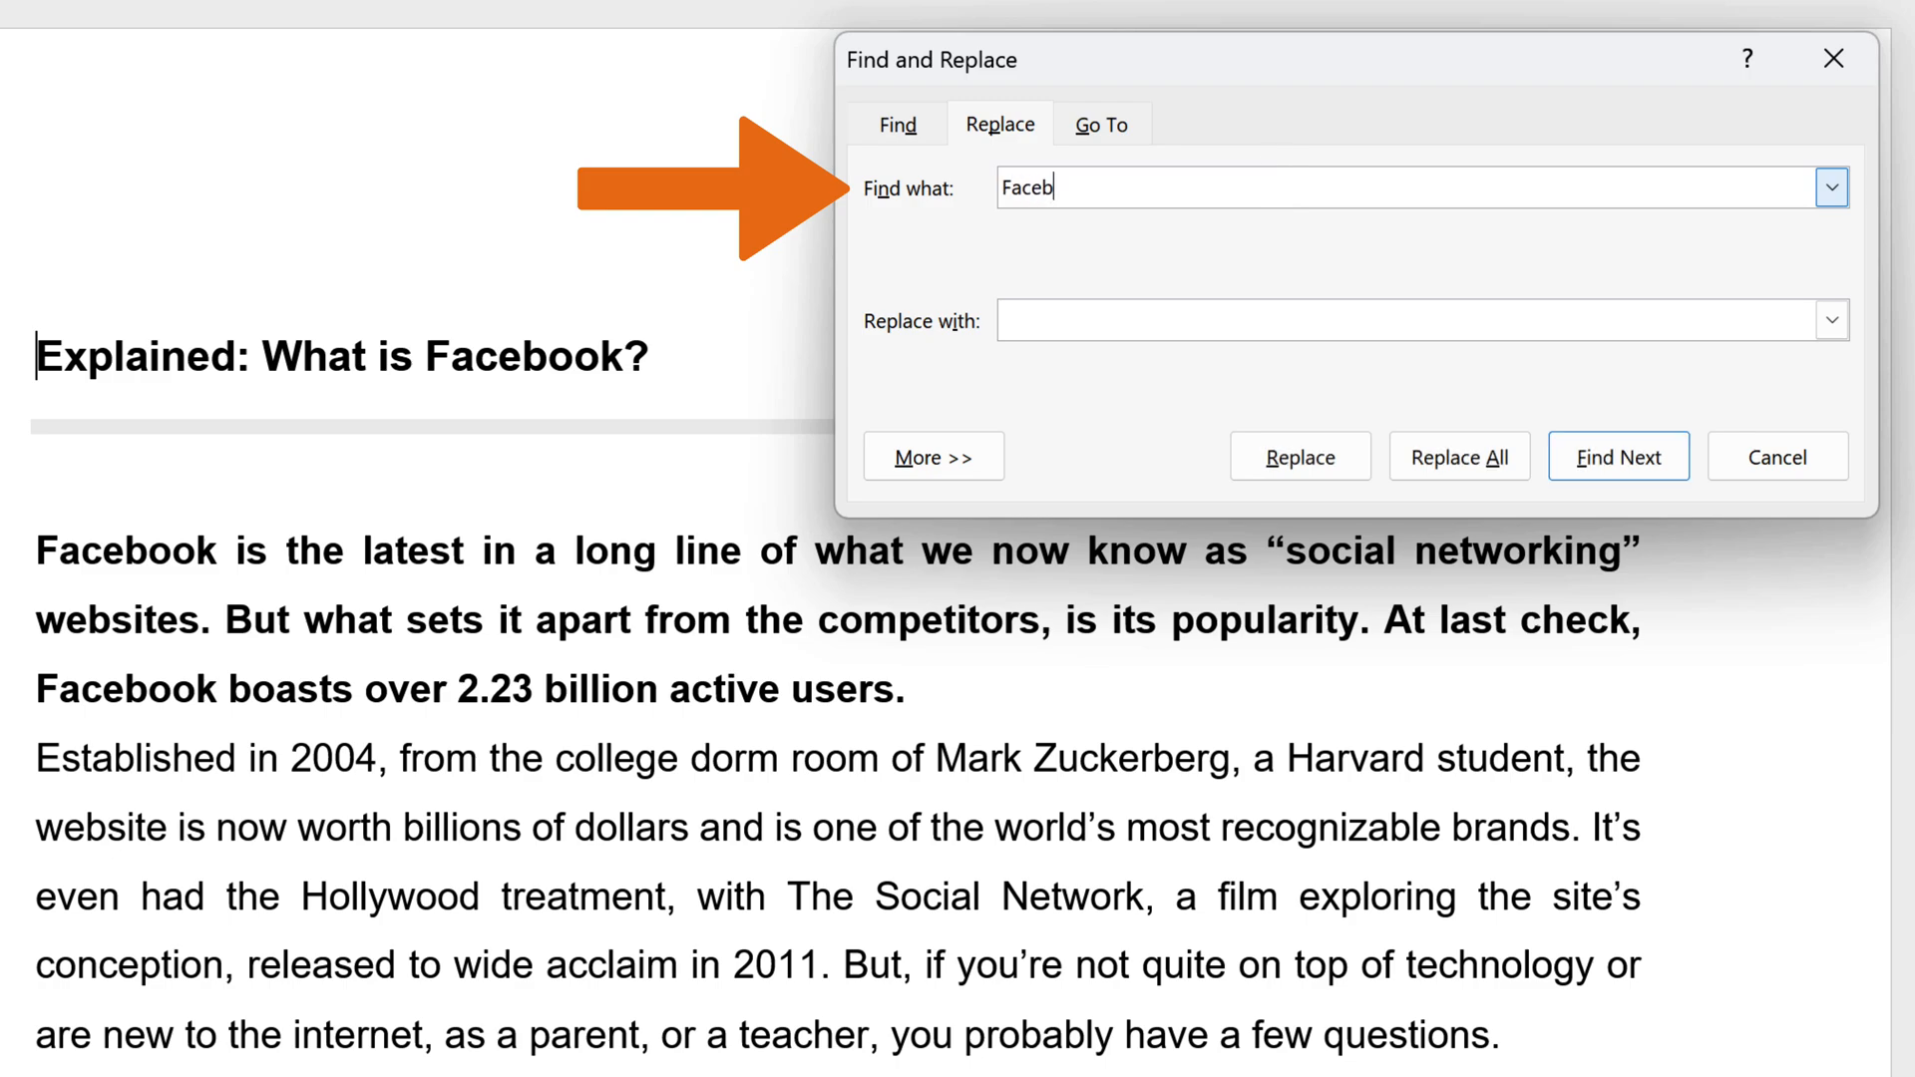
click(1618, 455)
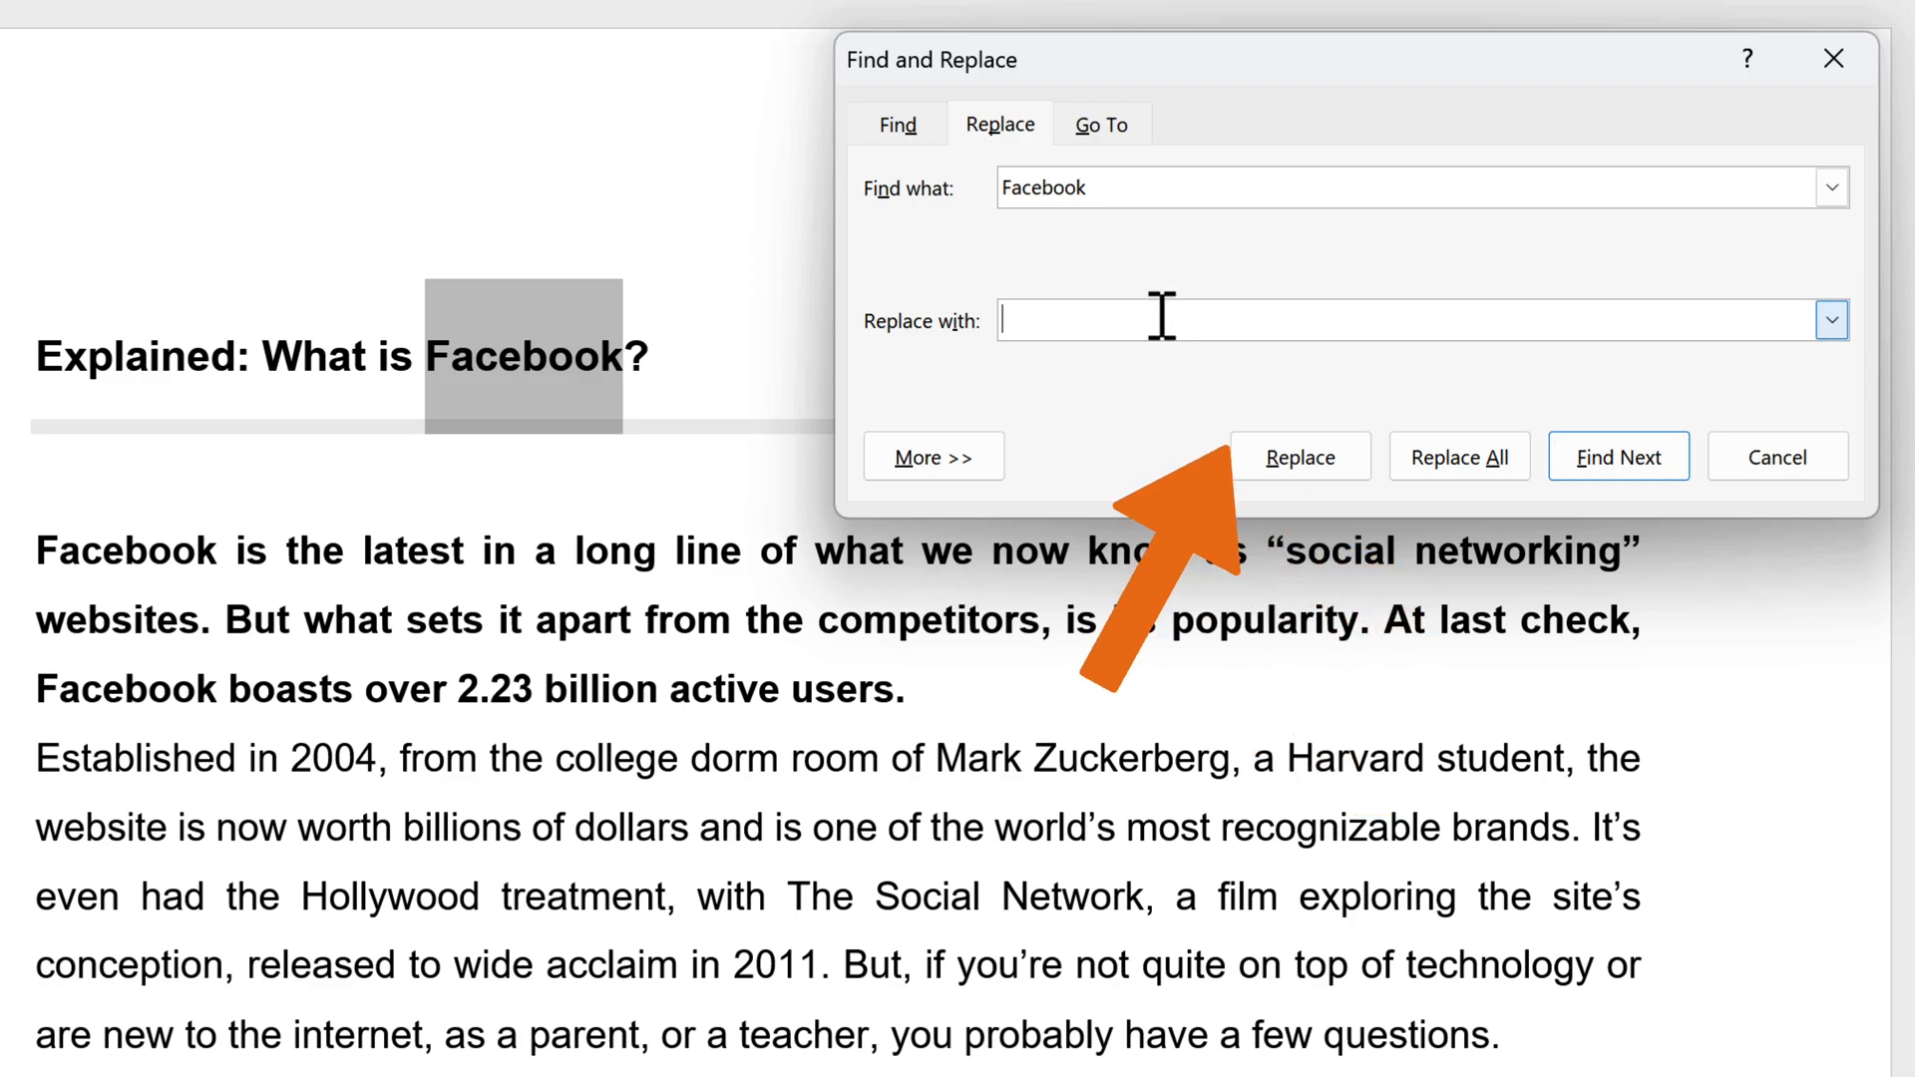
text(Meta)
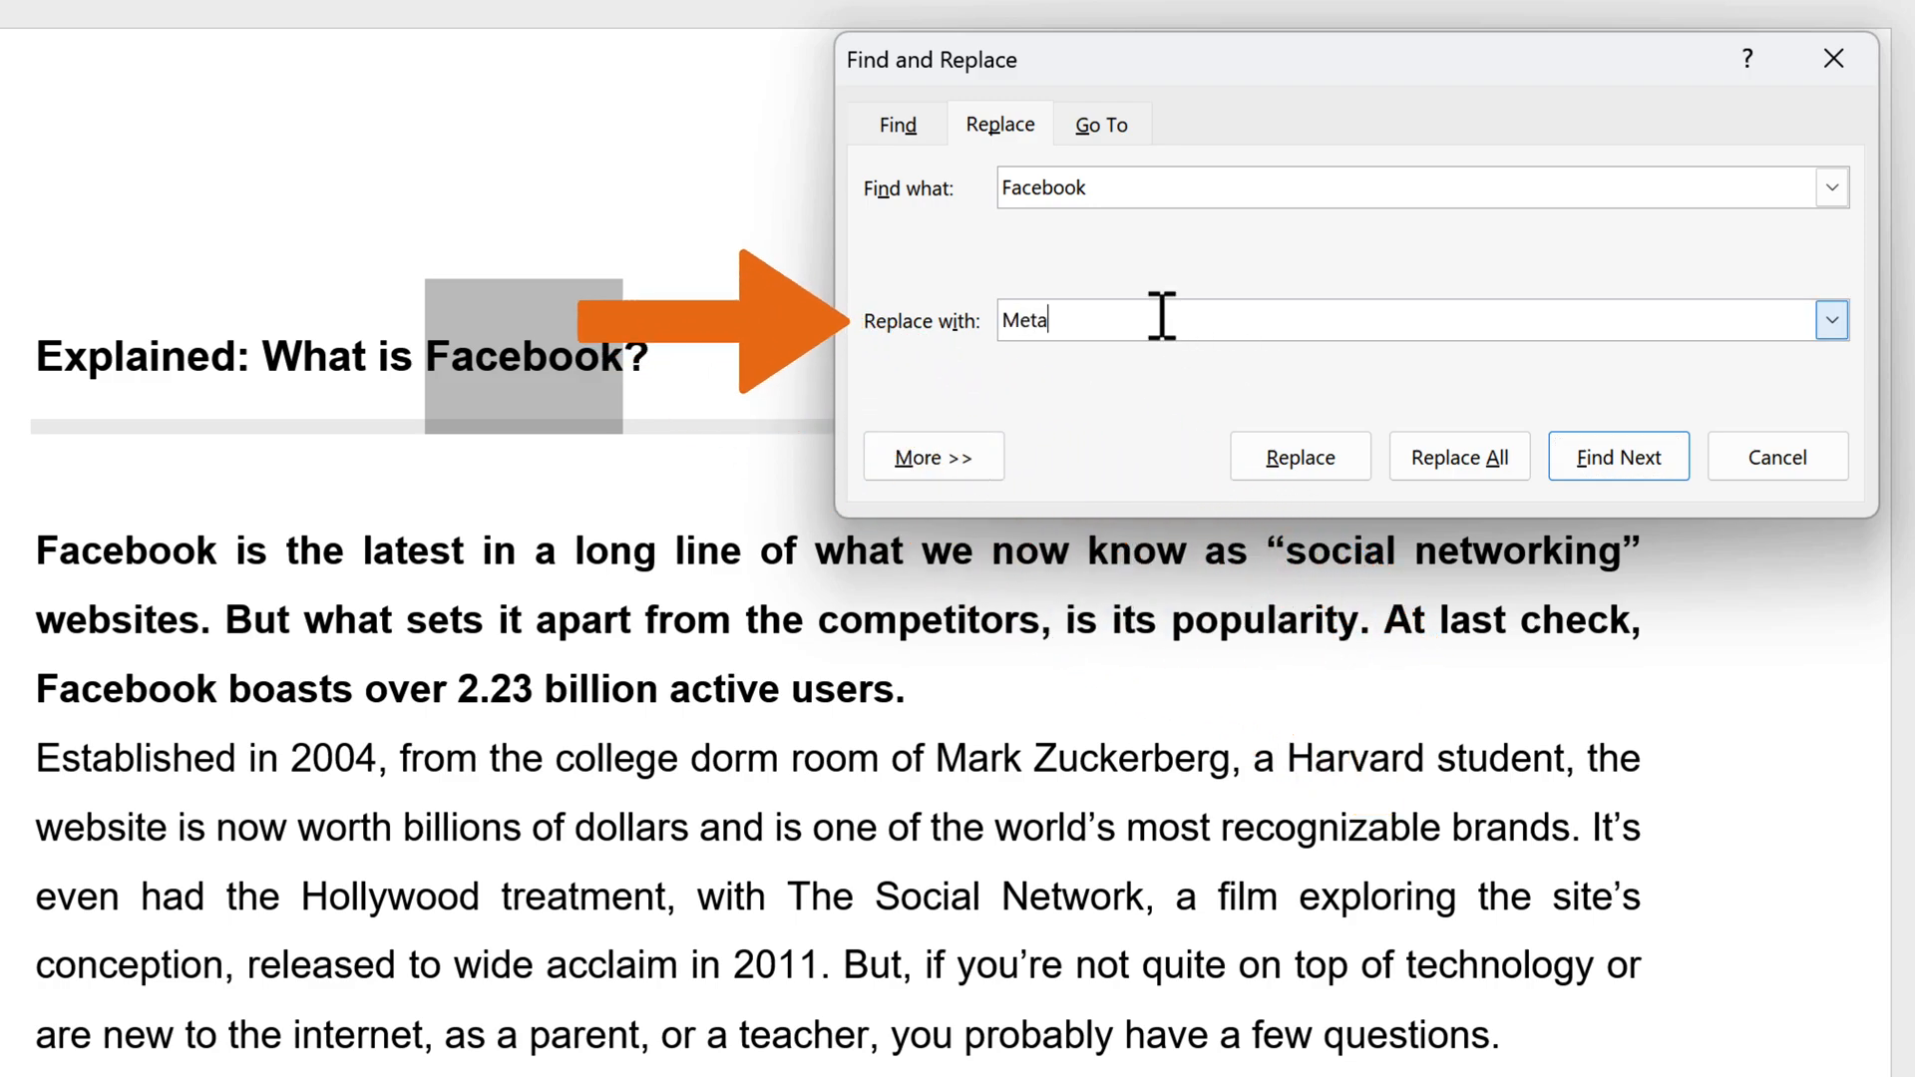
mouse_move(1169, 338)
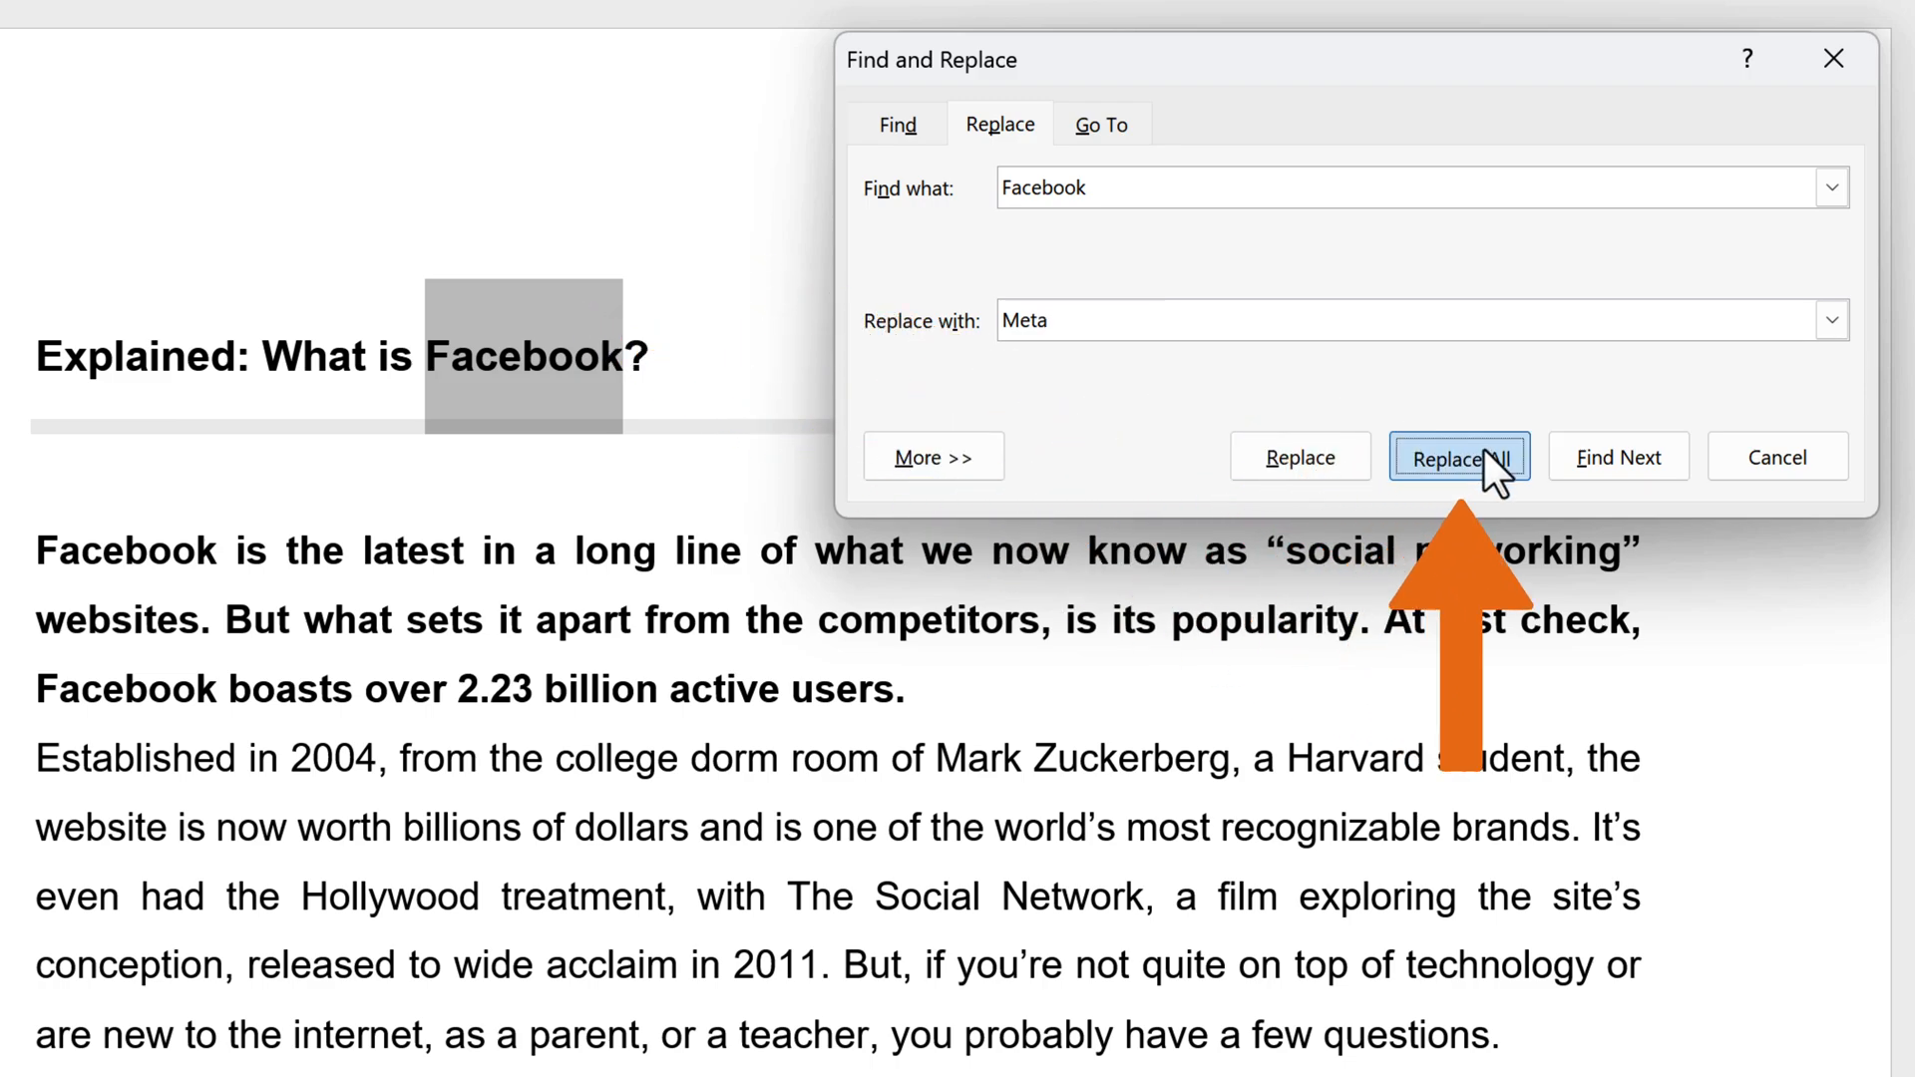
click(1458, 456)
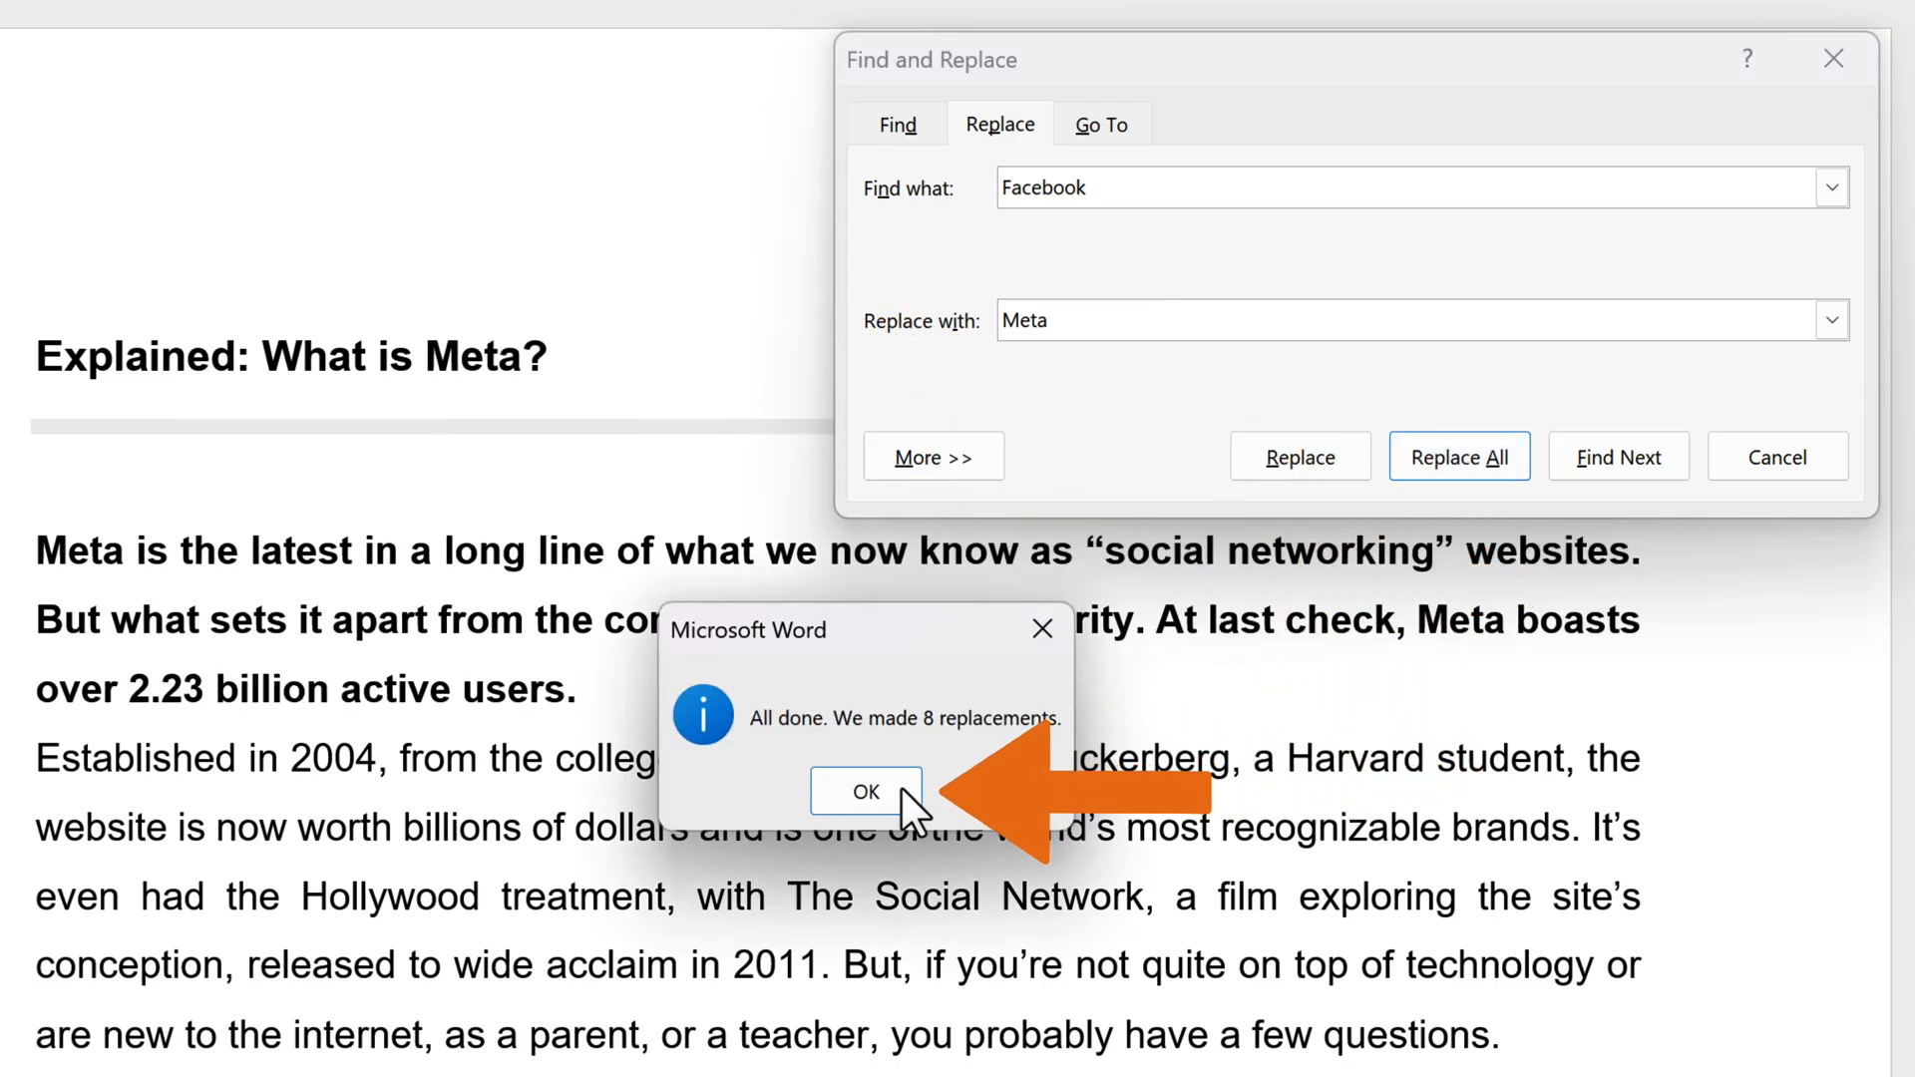
- Dismiss the 'All done' replacement notice with OK
click(865, 791)
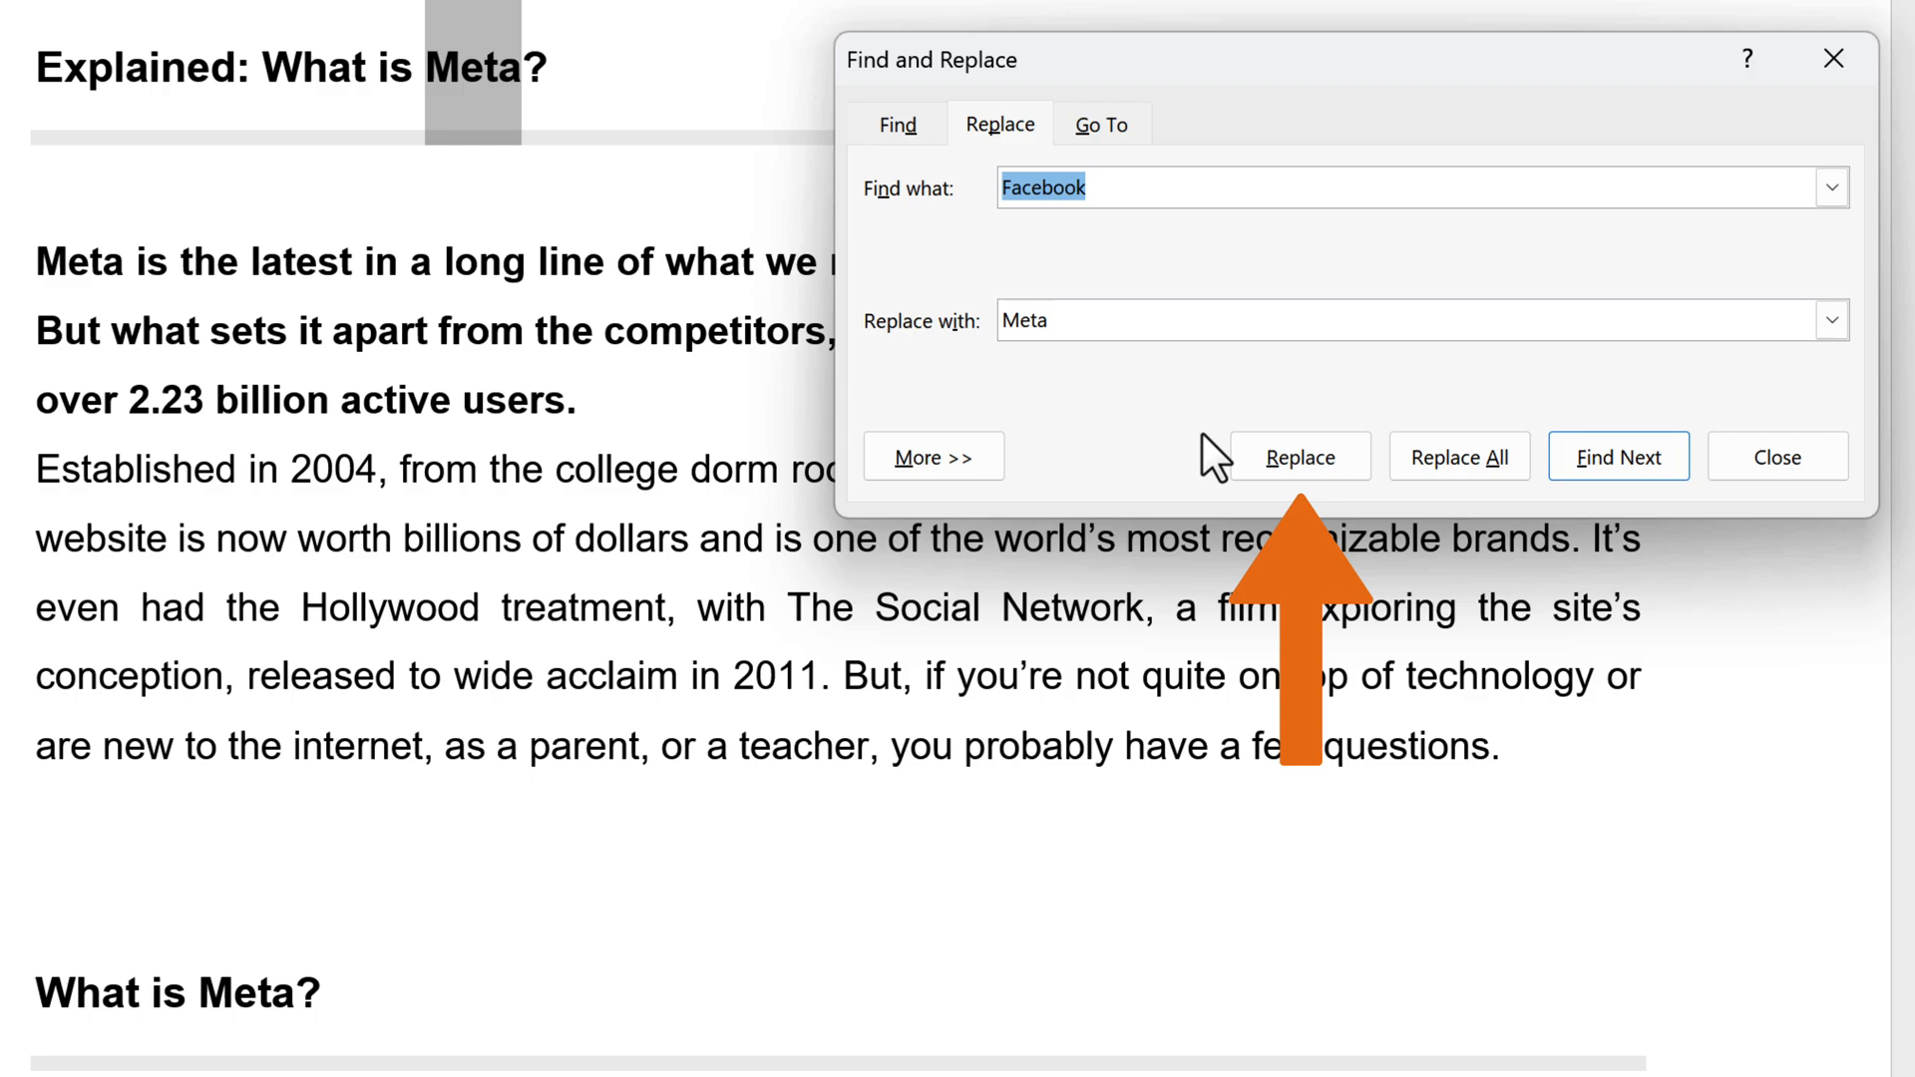
- Turn on Match case and replace remaining case-matching 'Facebook' with 'Meta'
click(932, 457)
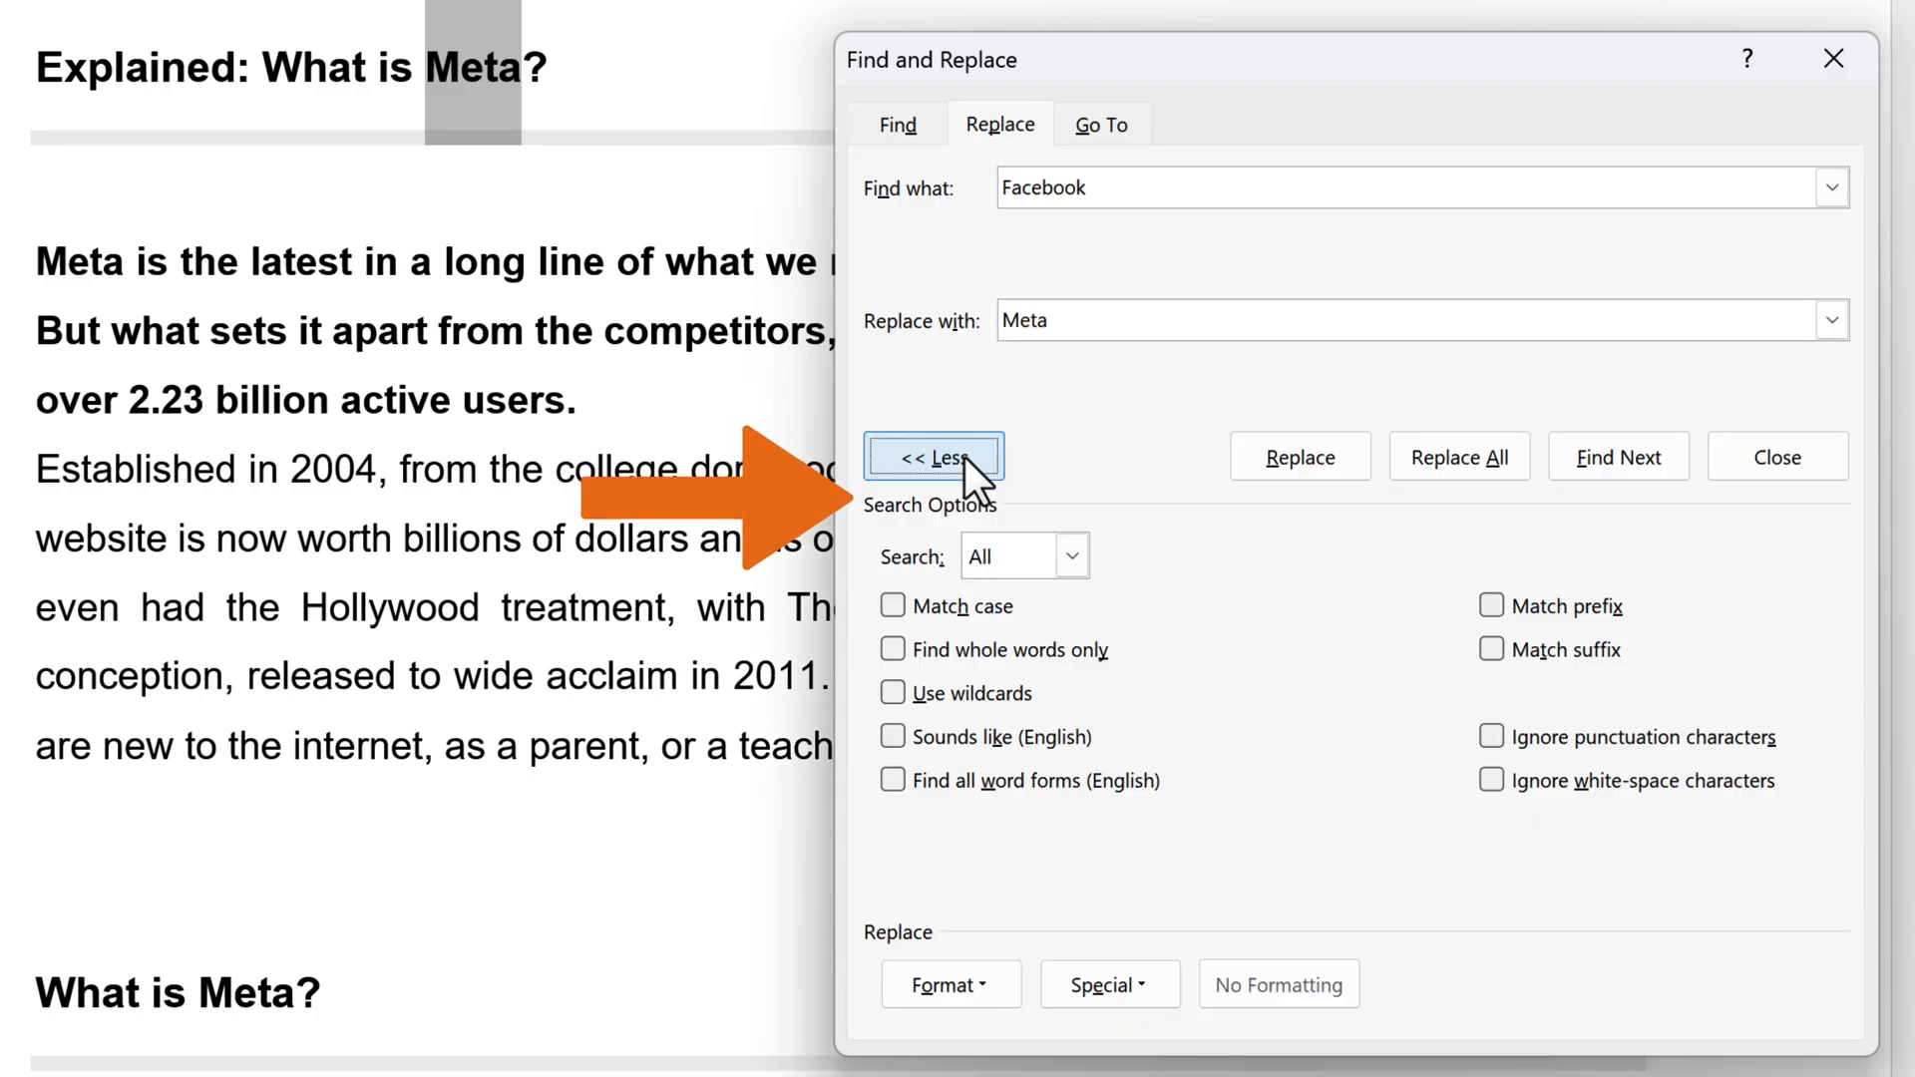
click(893, 605)
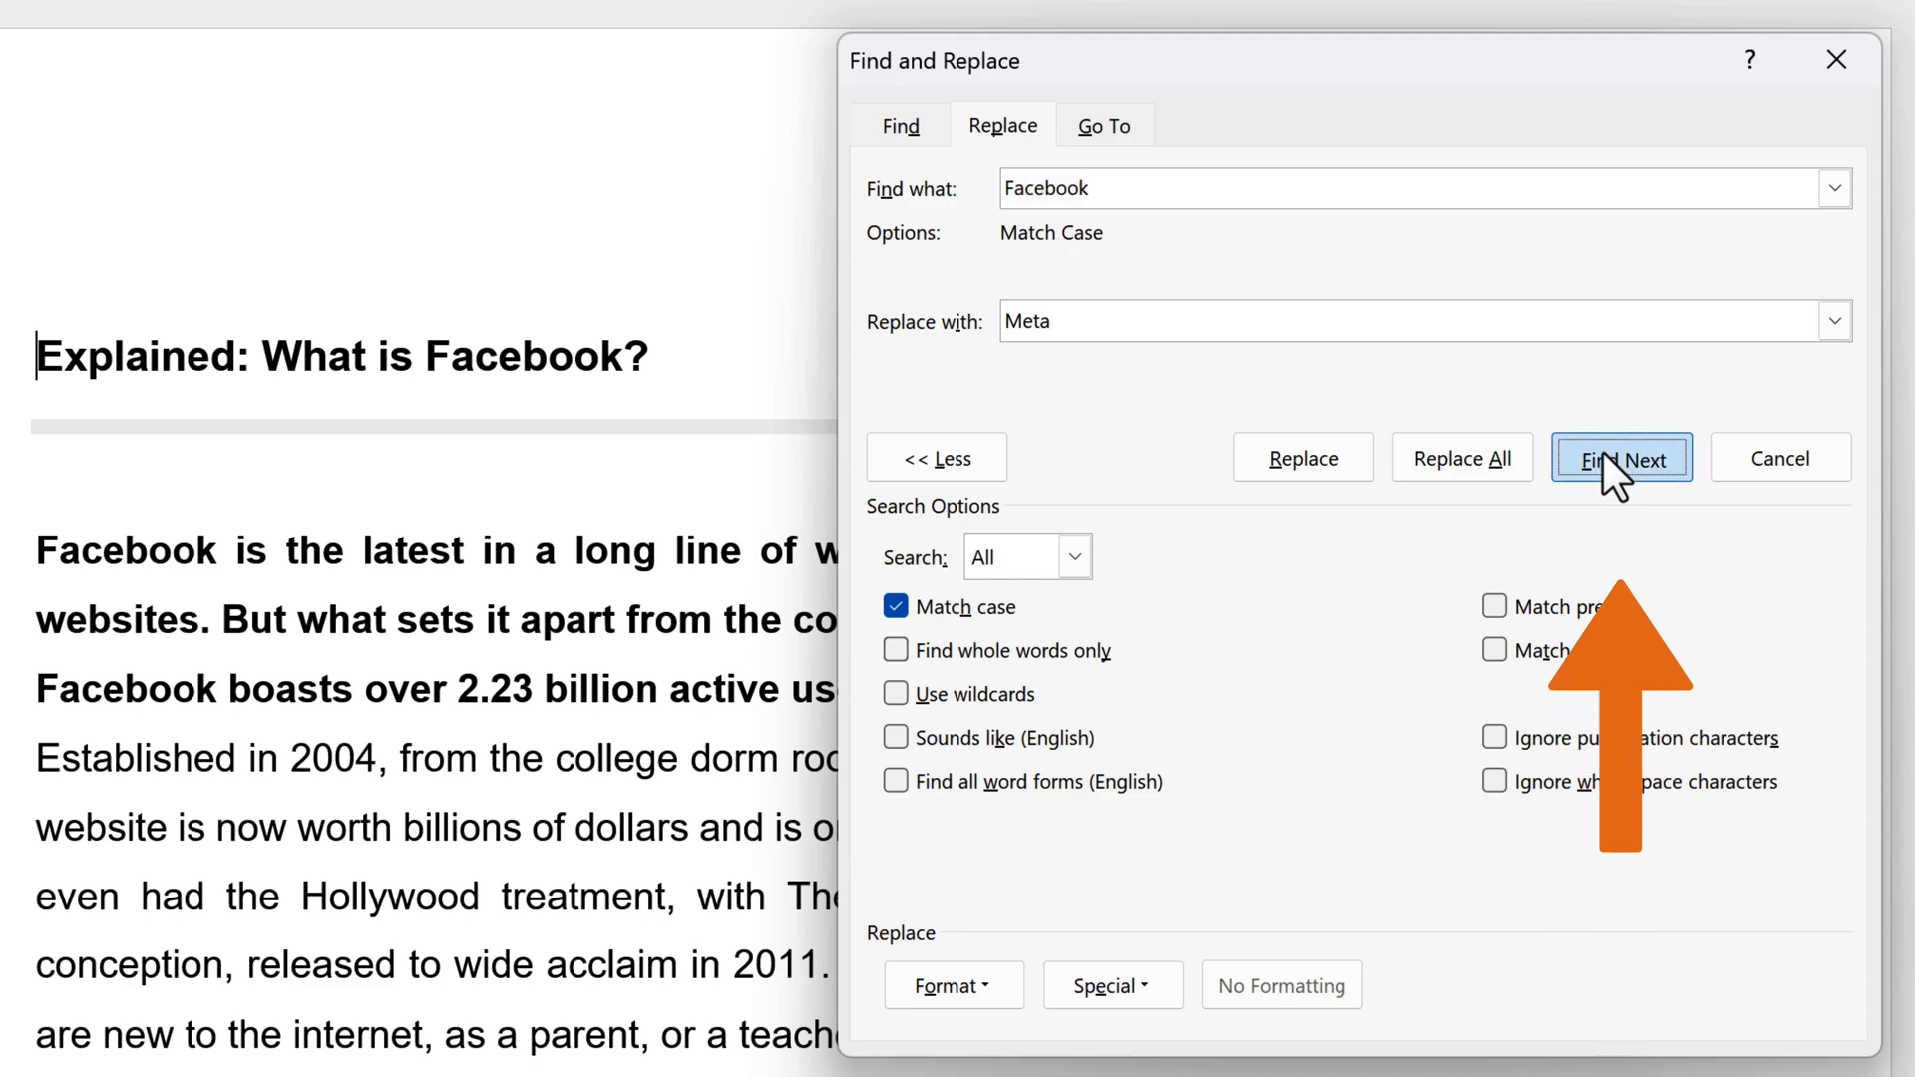
click(1622, 458)
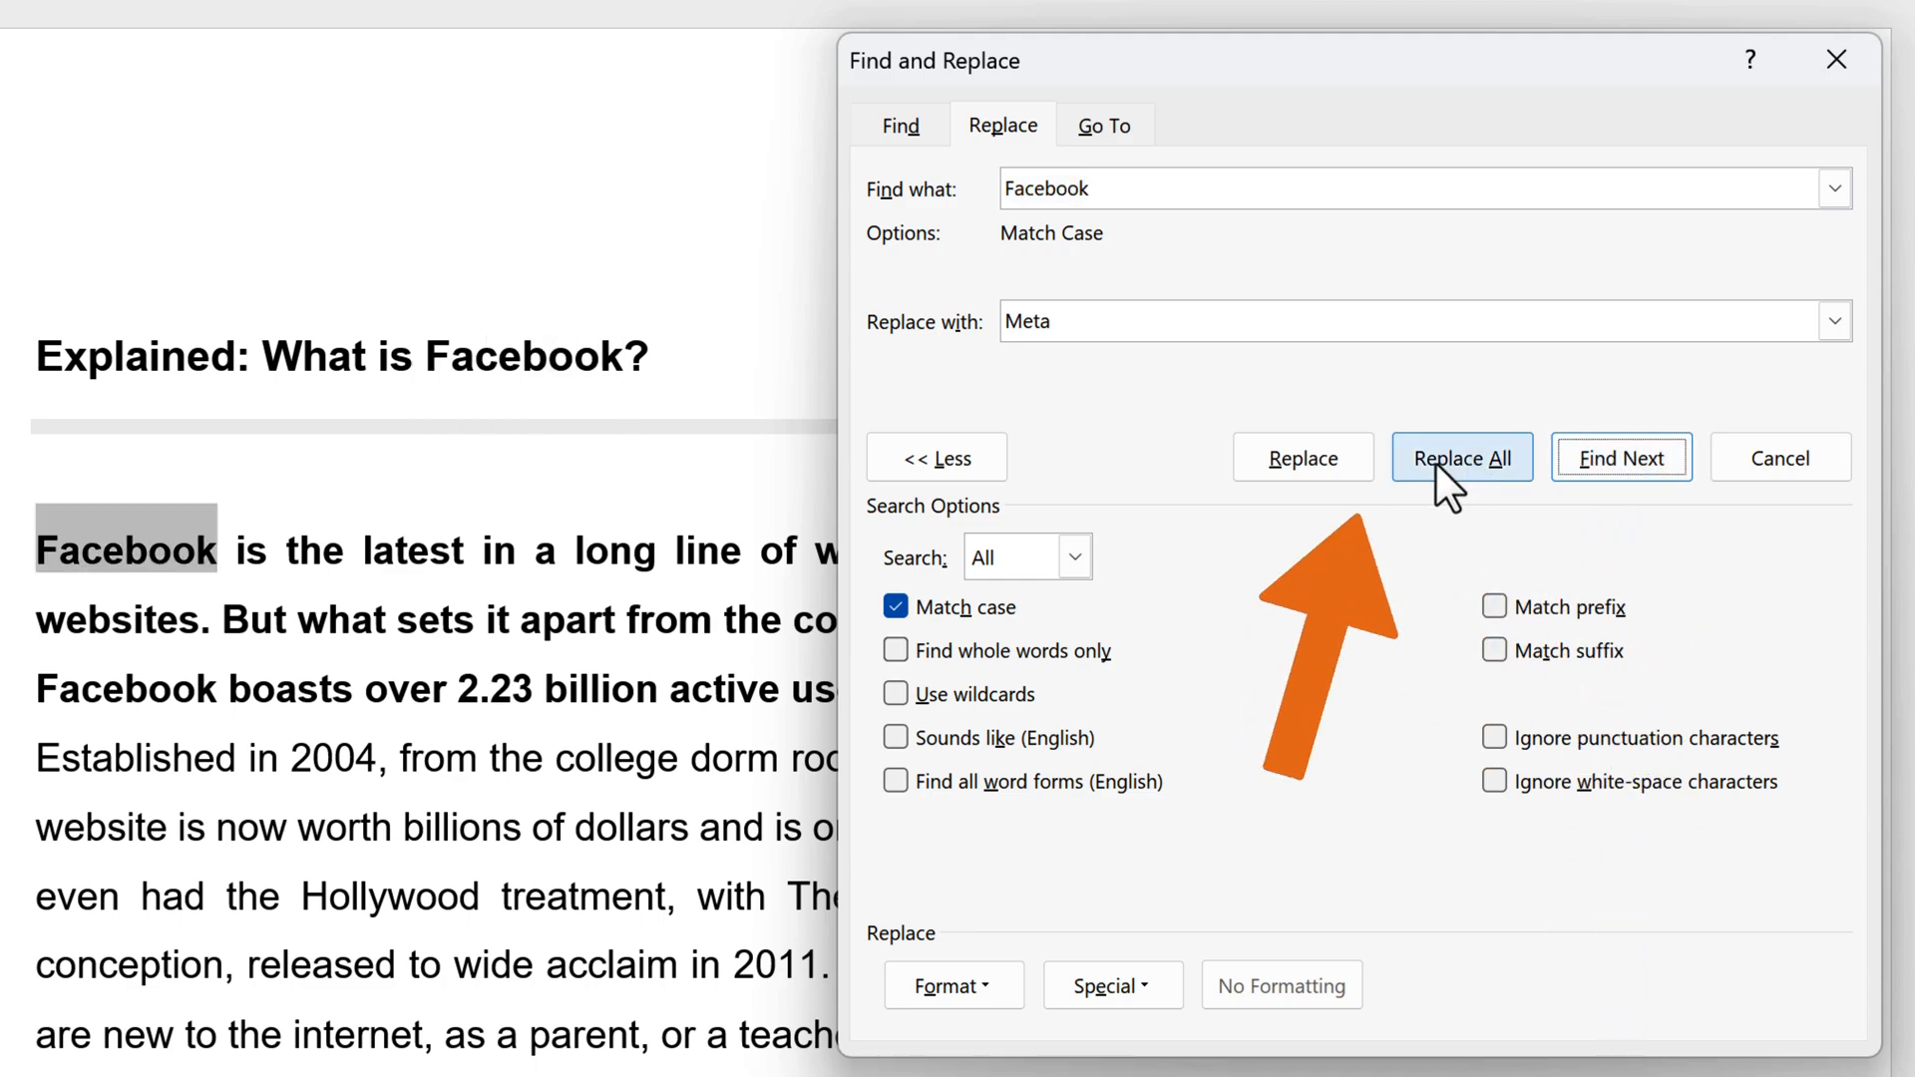
click(1460, 457)
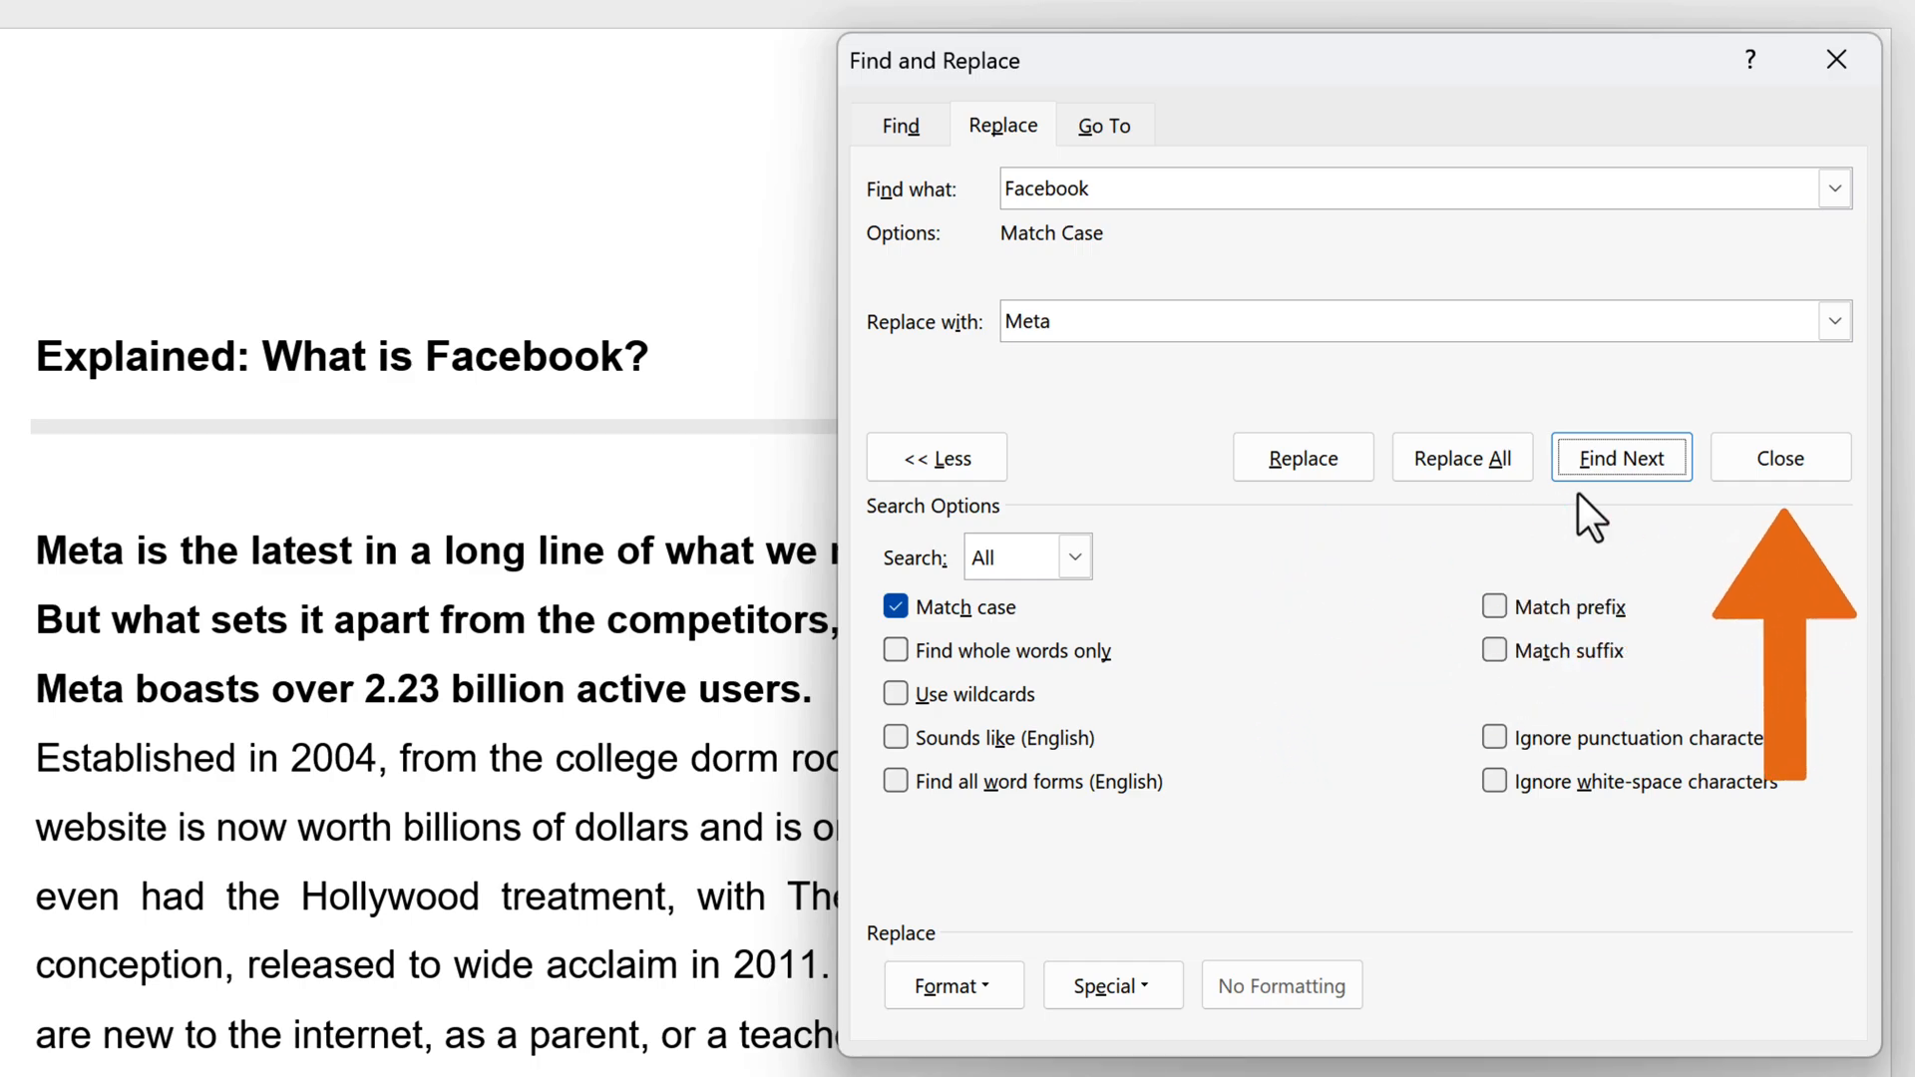
mouse_move(1779, 457)
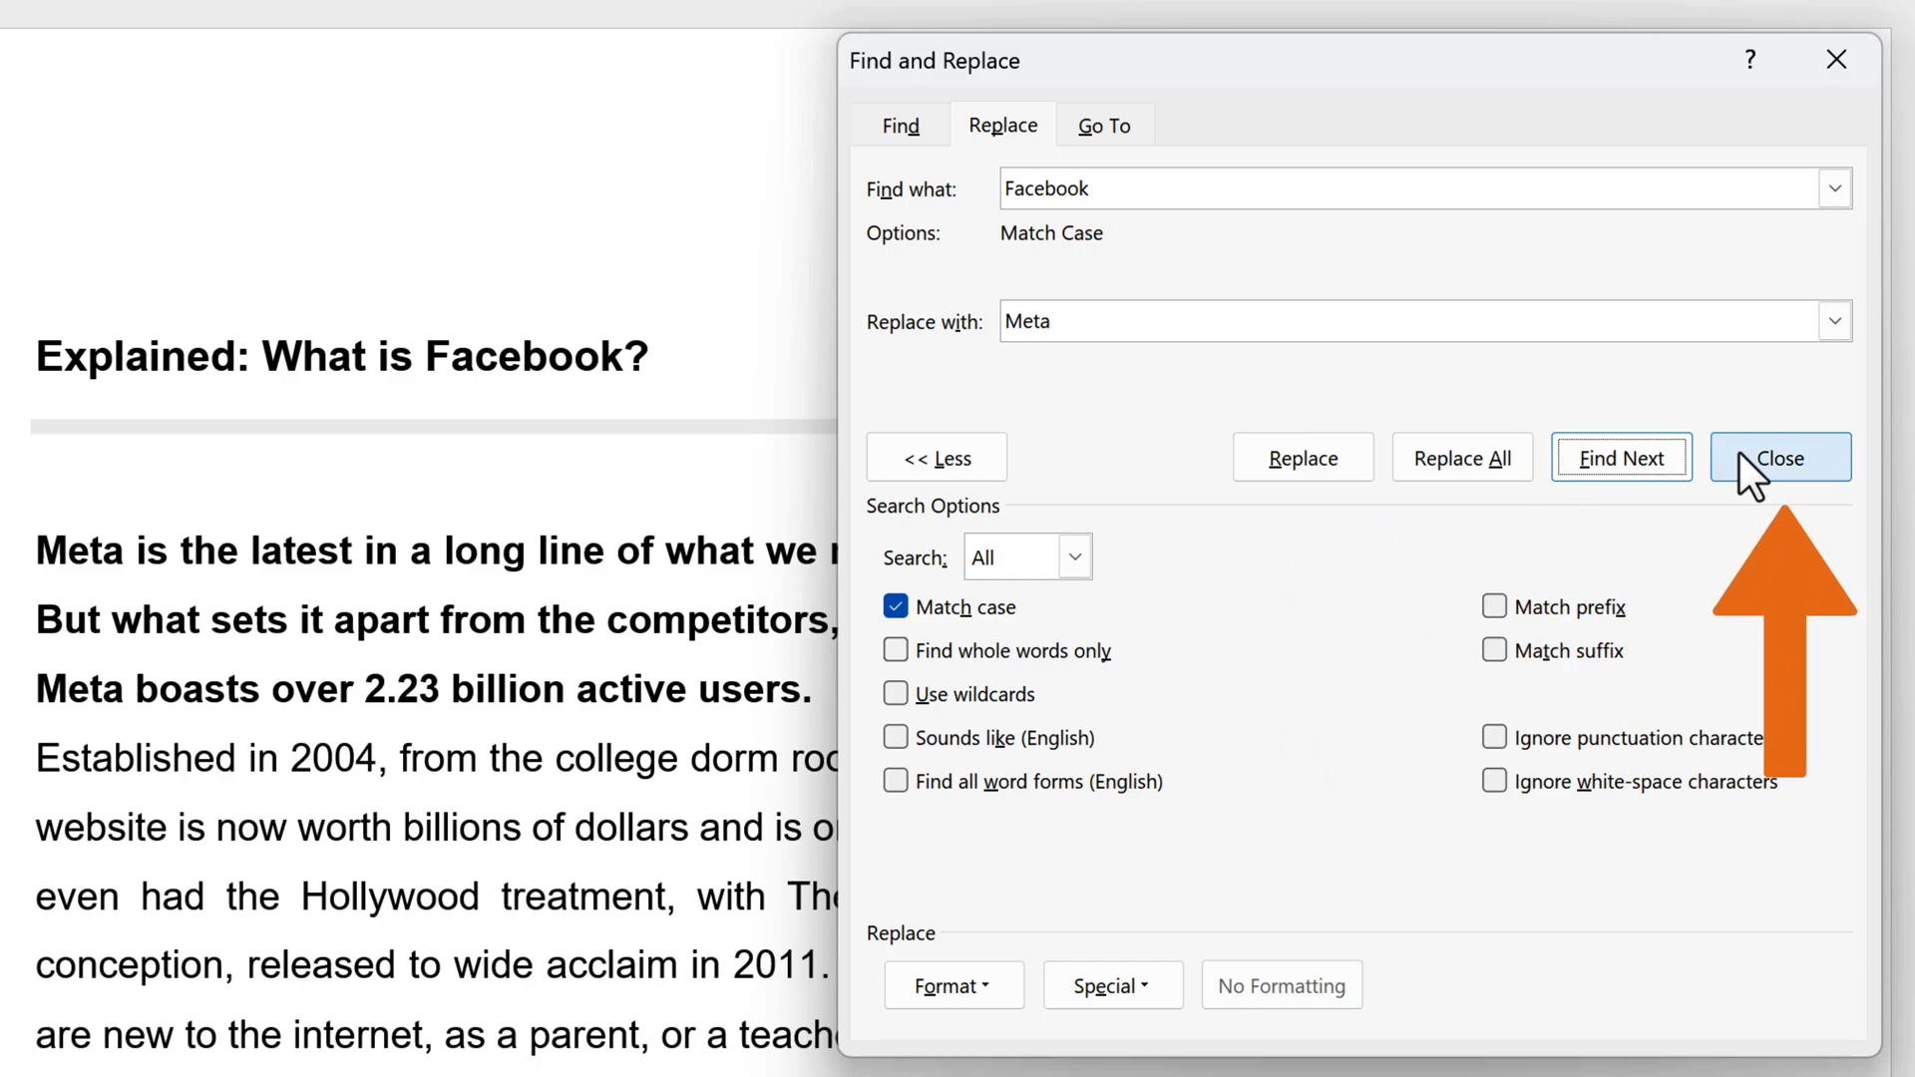